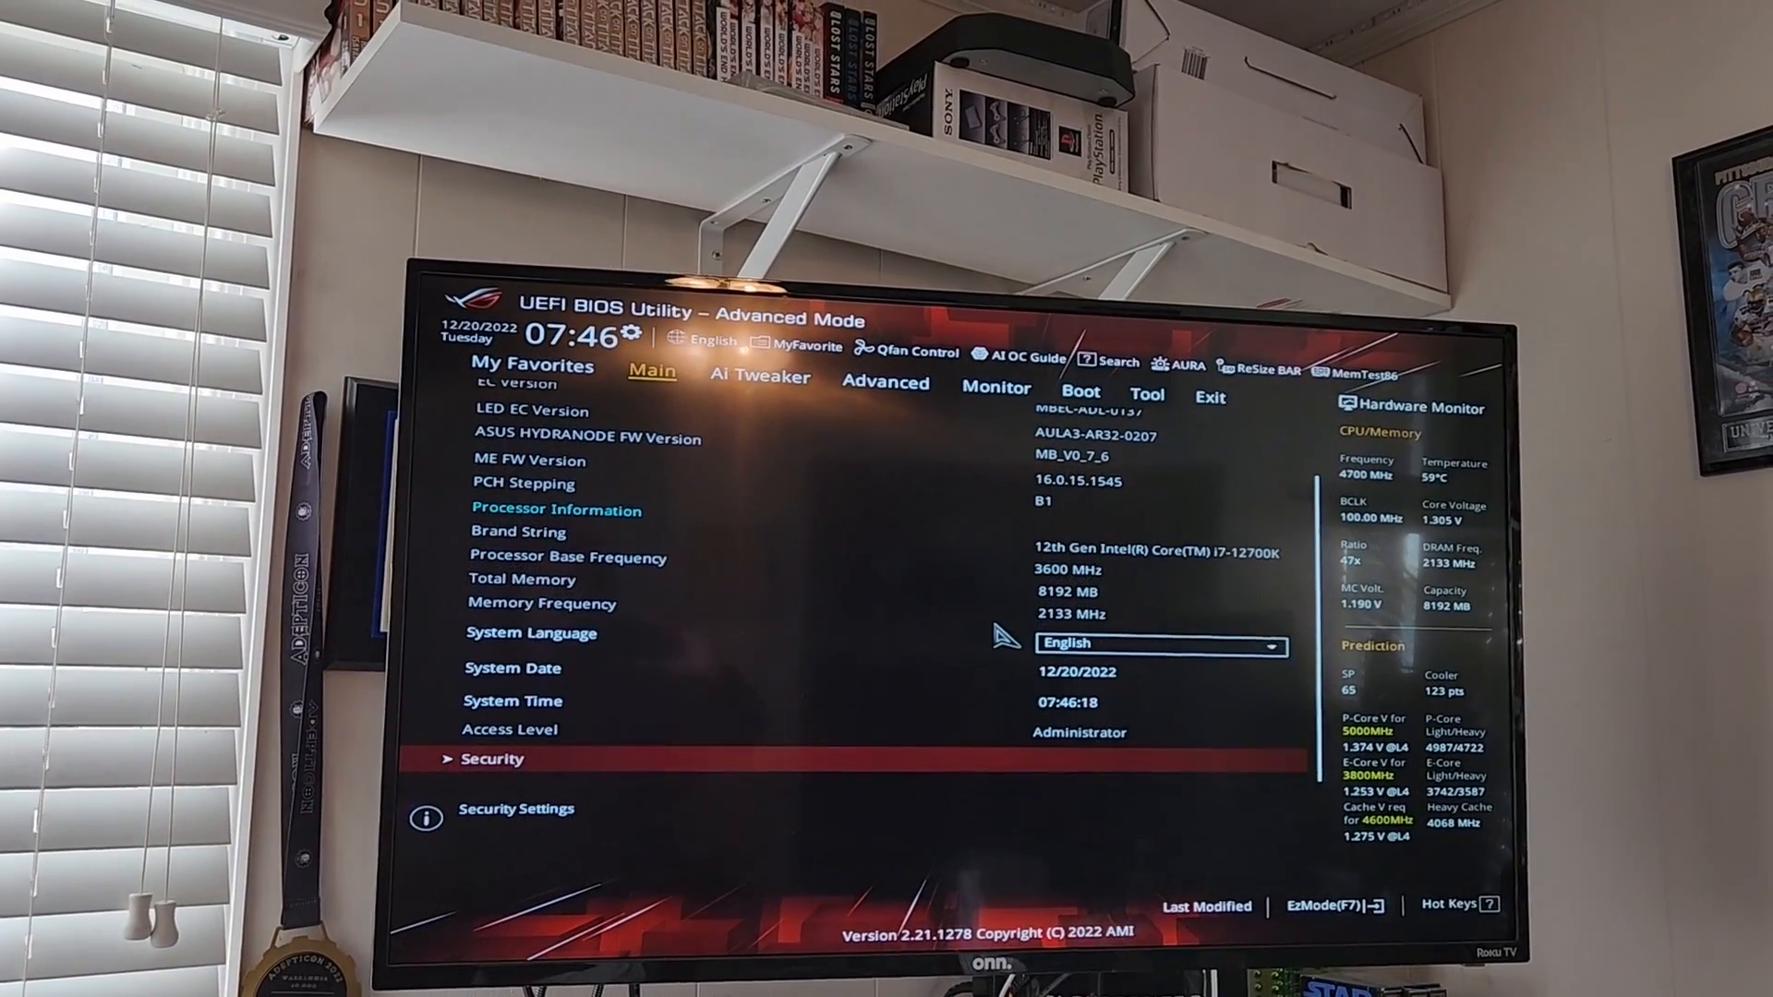
- Switch Advanced Mode to the Ai Tweaker tab to view overclocking settings
left_click(759, 377)
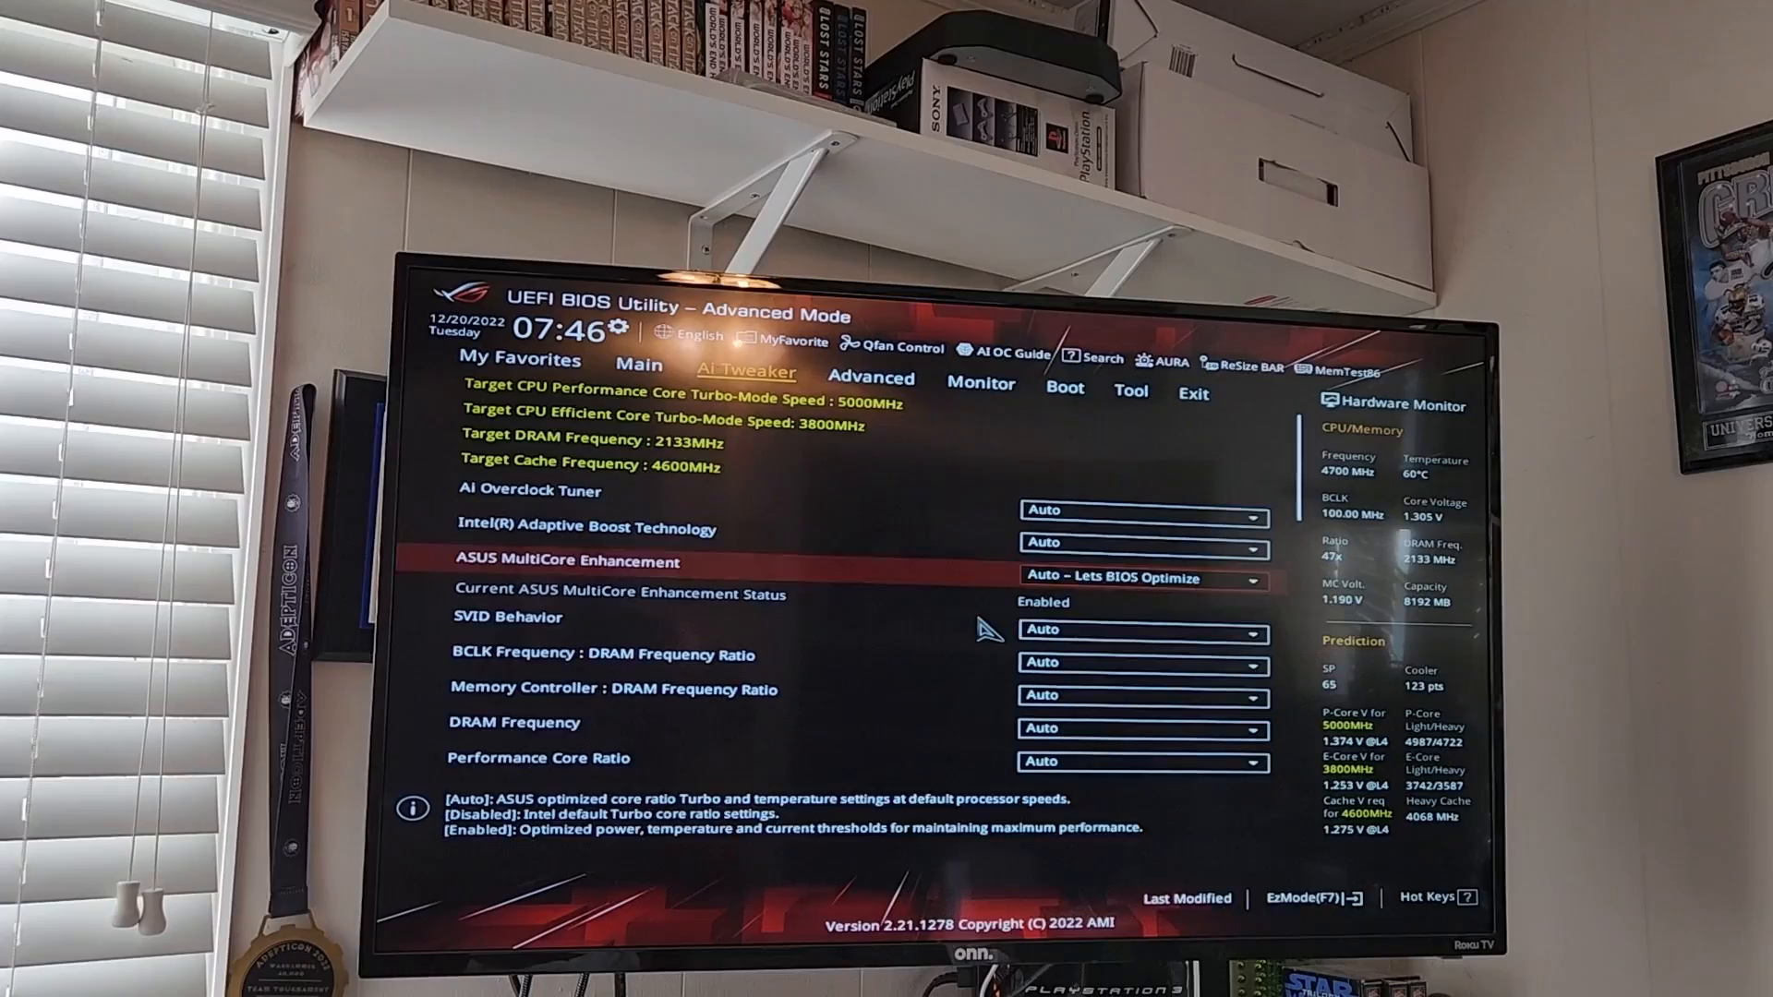
- Select SVID Behavior and expand its dropdown, leaving Auto as the current value
key("down")
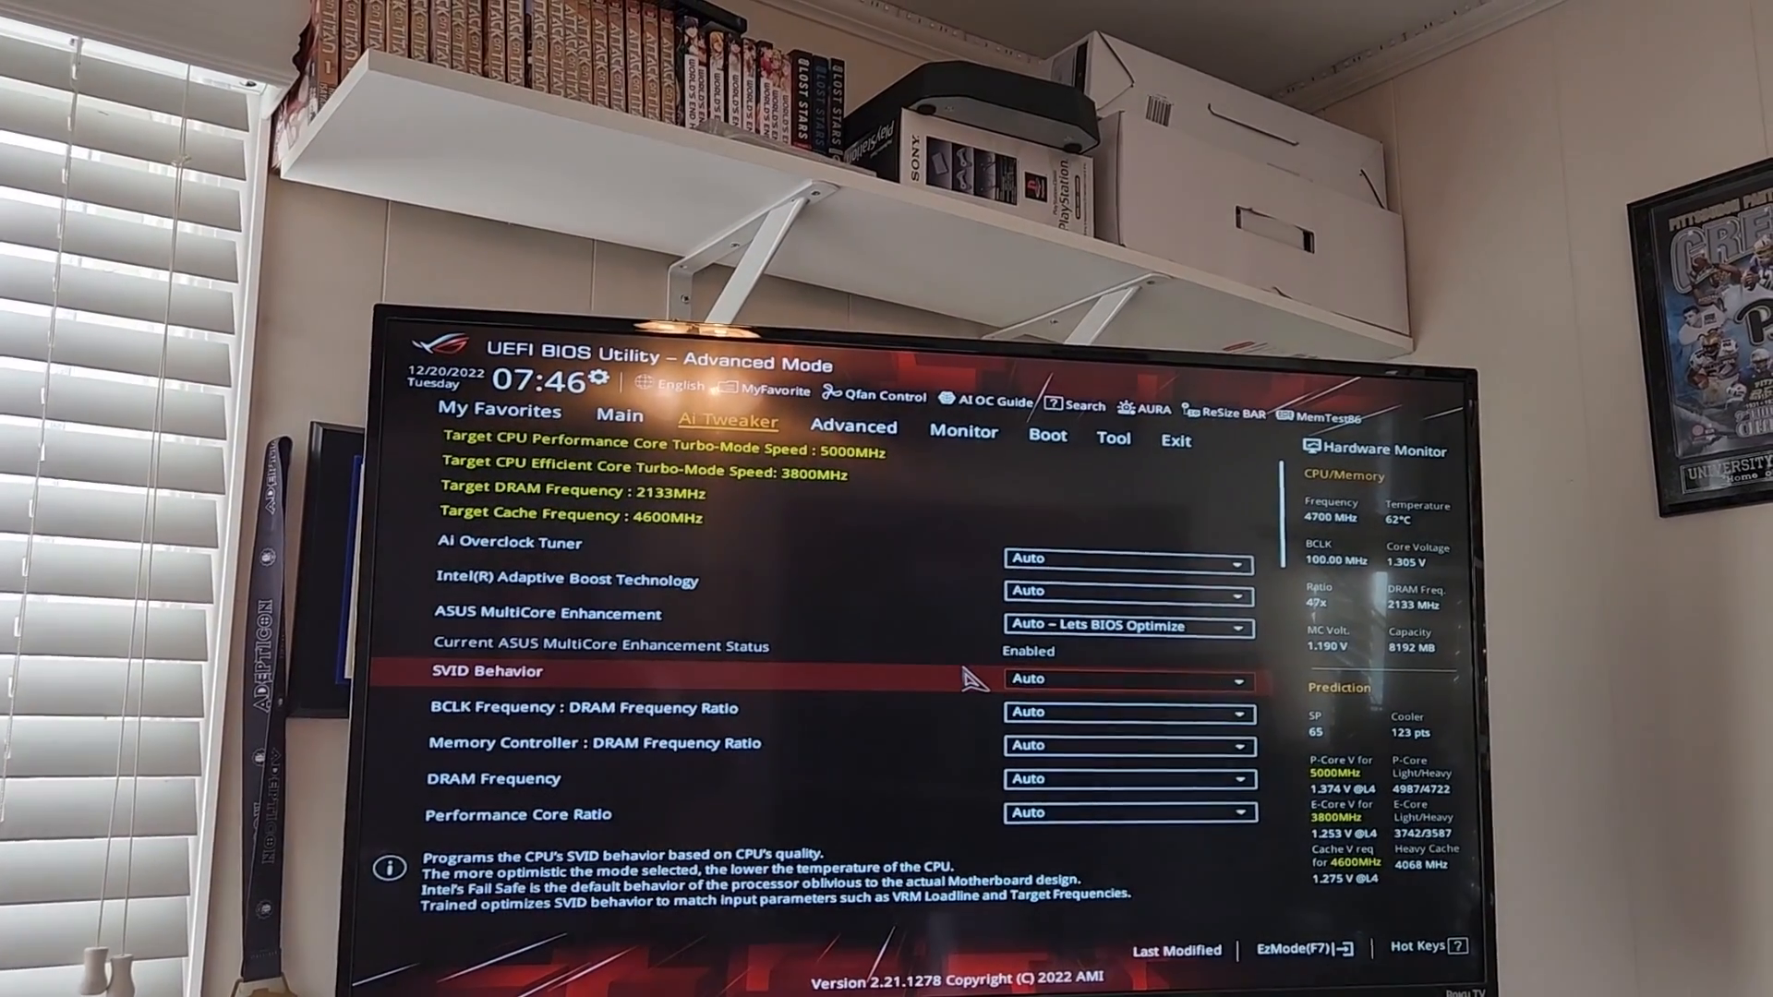
left_click(963, 431)
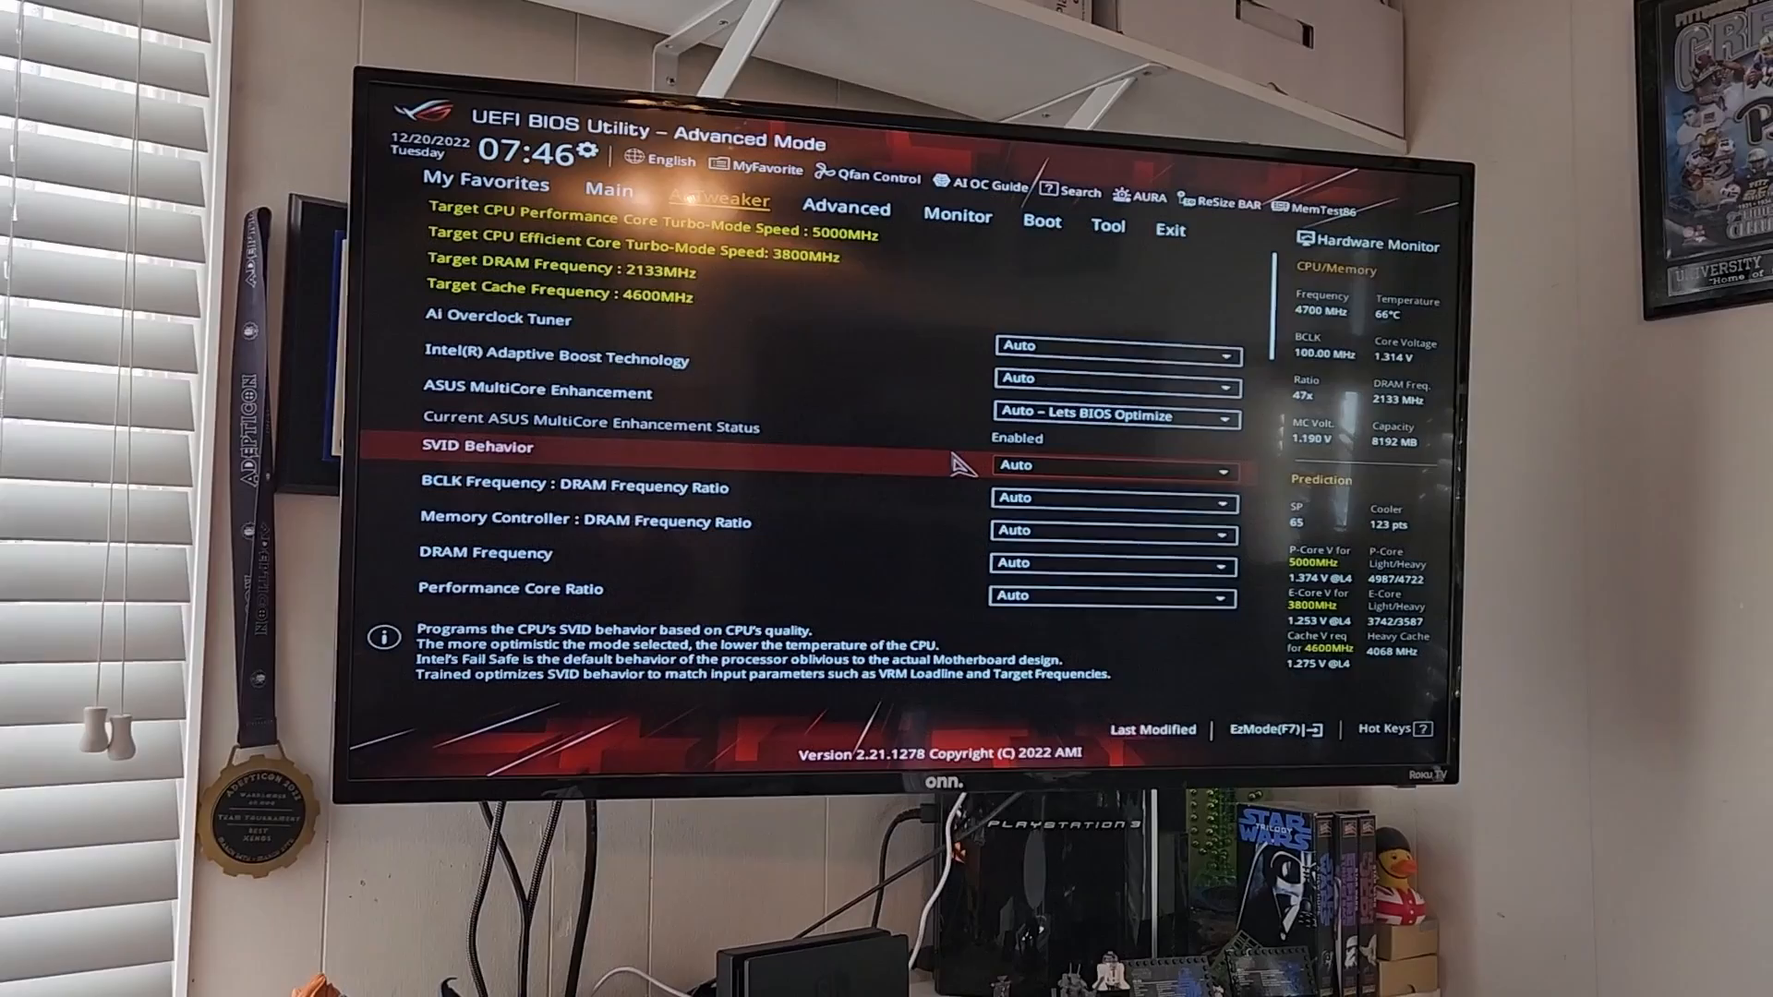
left_click(1113, 464)
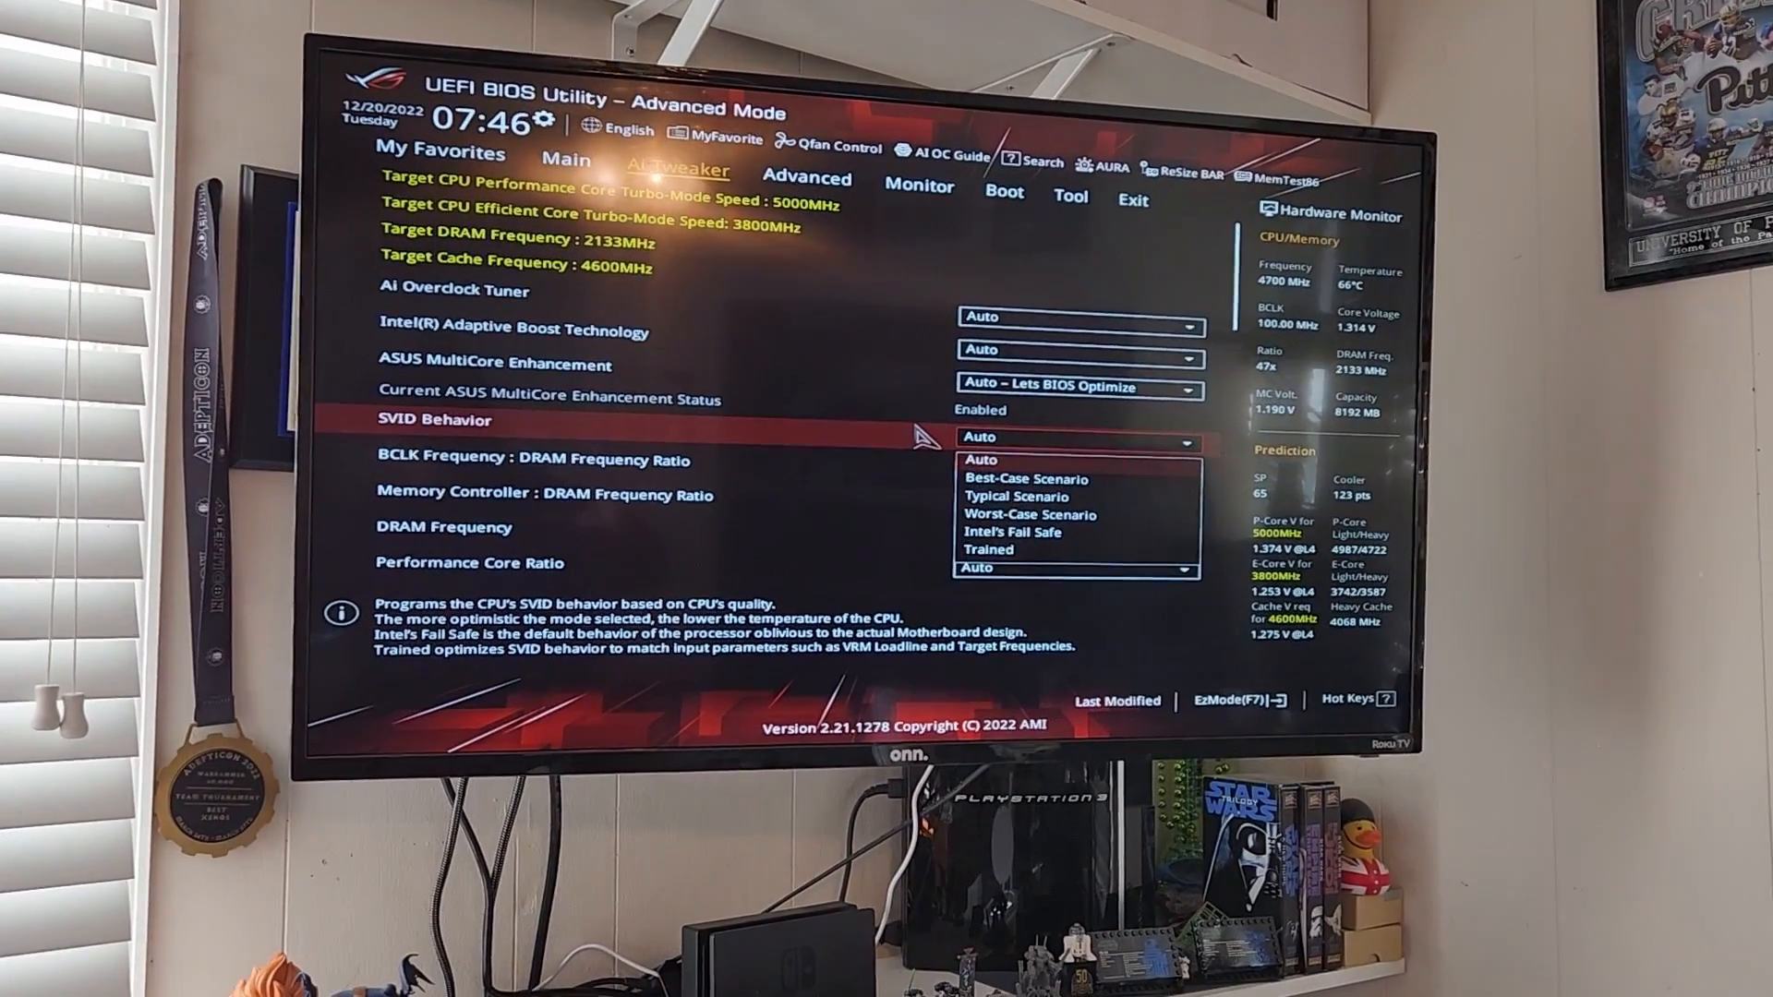